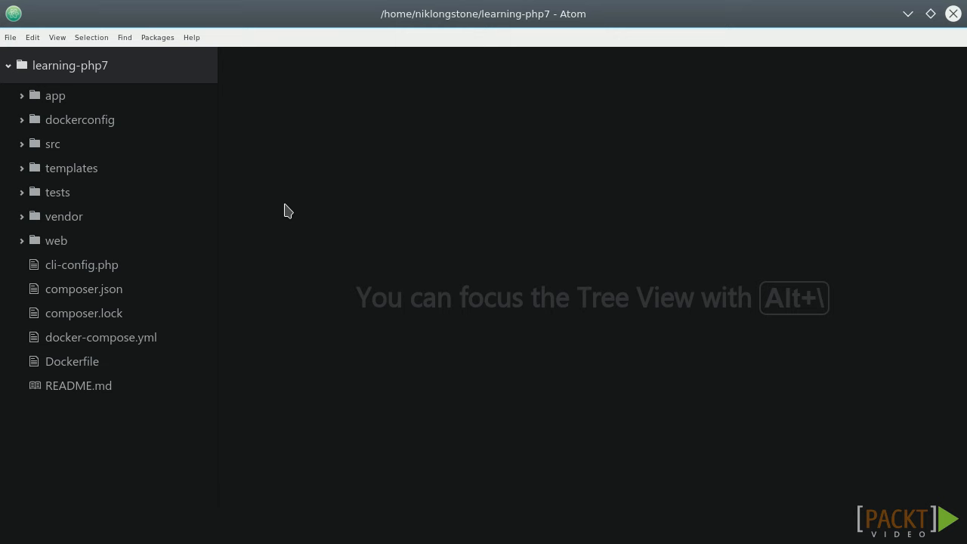
mouse_move(240, 205)
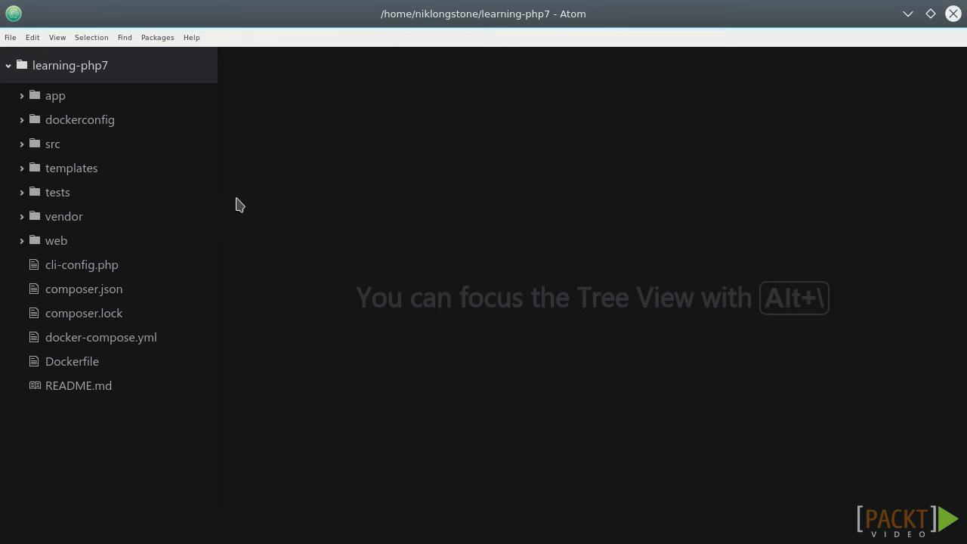
Create RssFeed.php in src/App/Controller holding the RssFeed controller class.
click(52, 143)
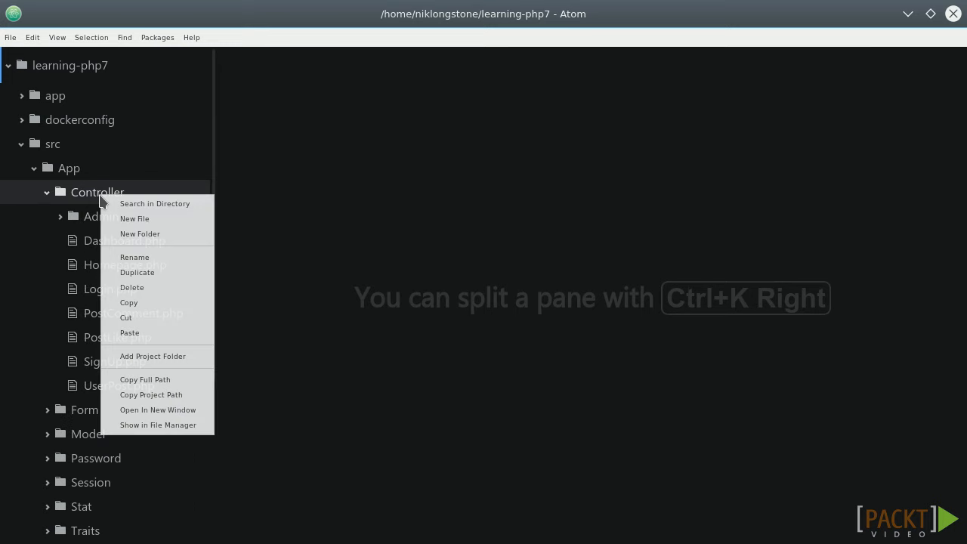
click(135, 218)
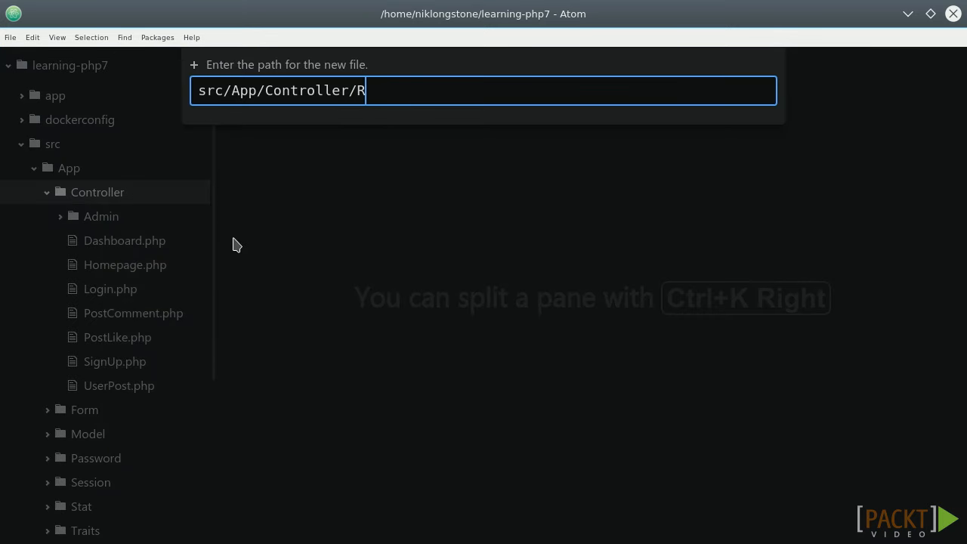
text(ssFeed.)
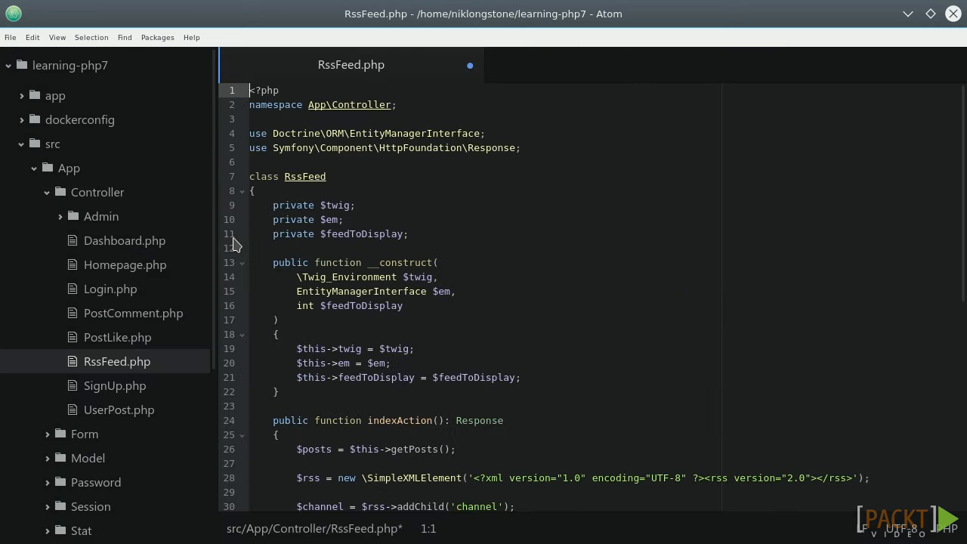
Review the getPosts method and the line building the RSS XML.
scroll(down, 3)
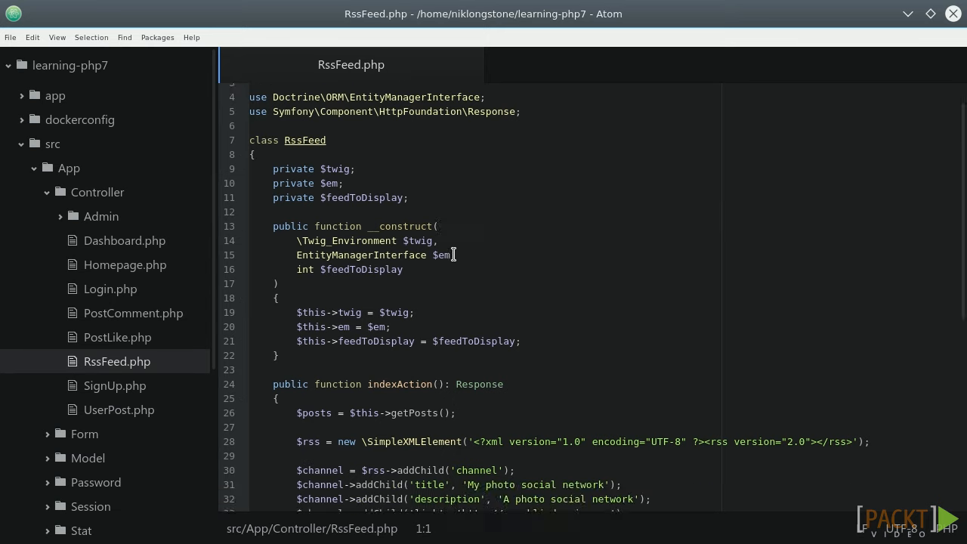
scroll(down, 3)
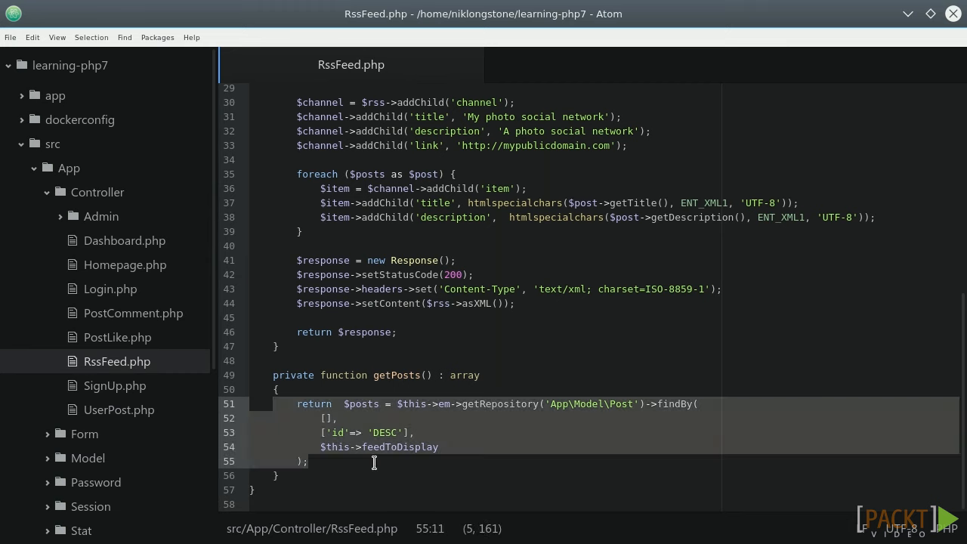
click(651, 447)
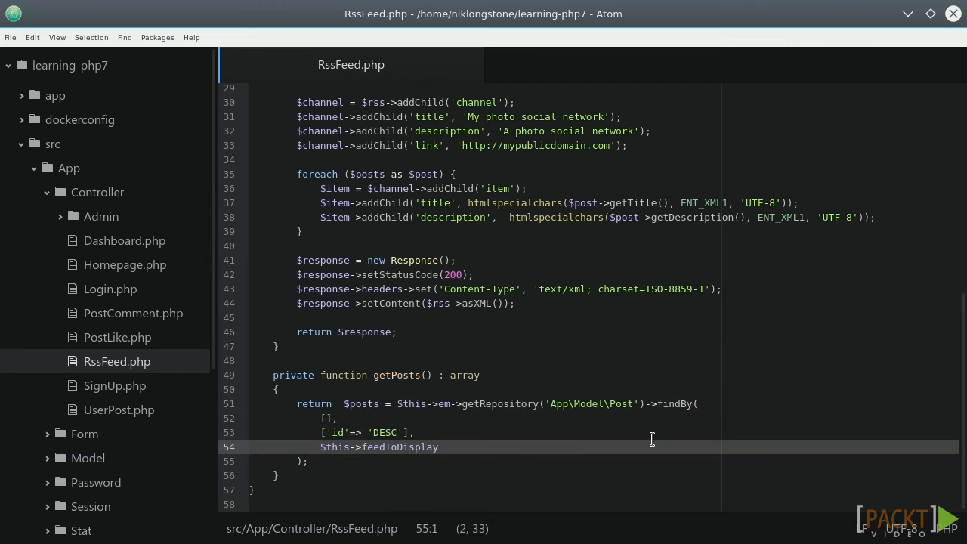
mouse_move(653, 438)
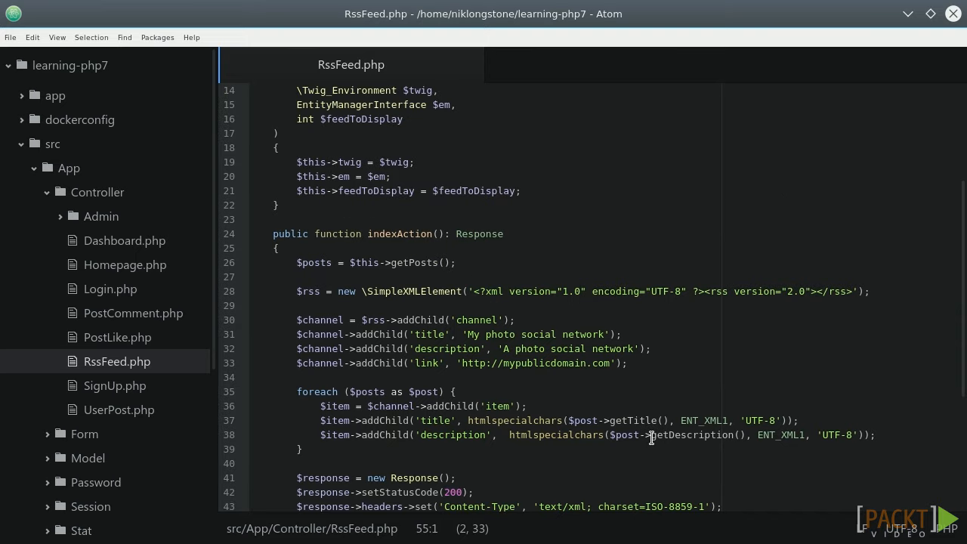
scroll(up, 3)
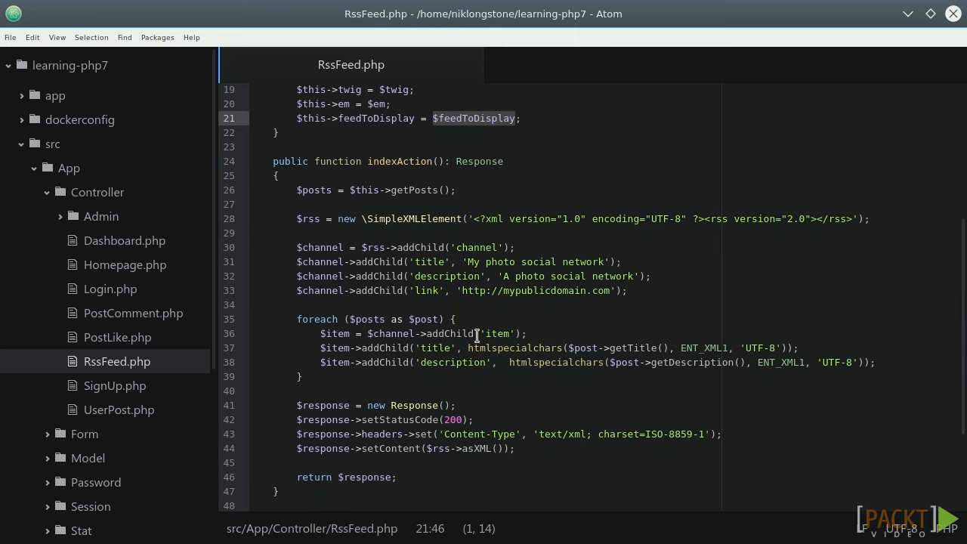
click(352, 218)
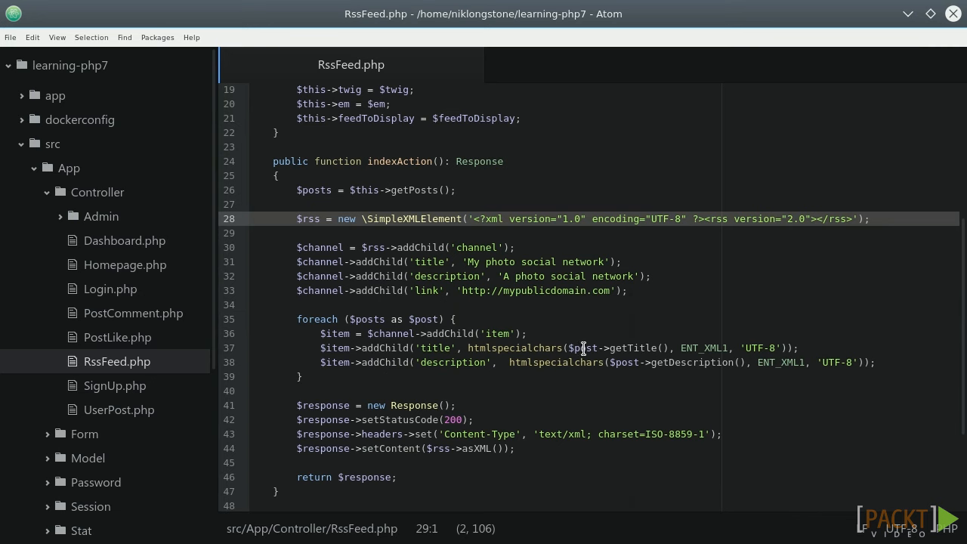
mouse_move(314, 232)
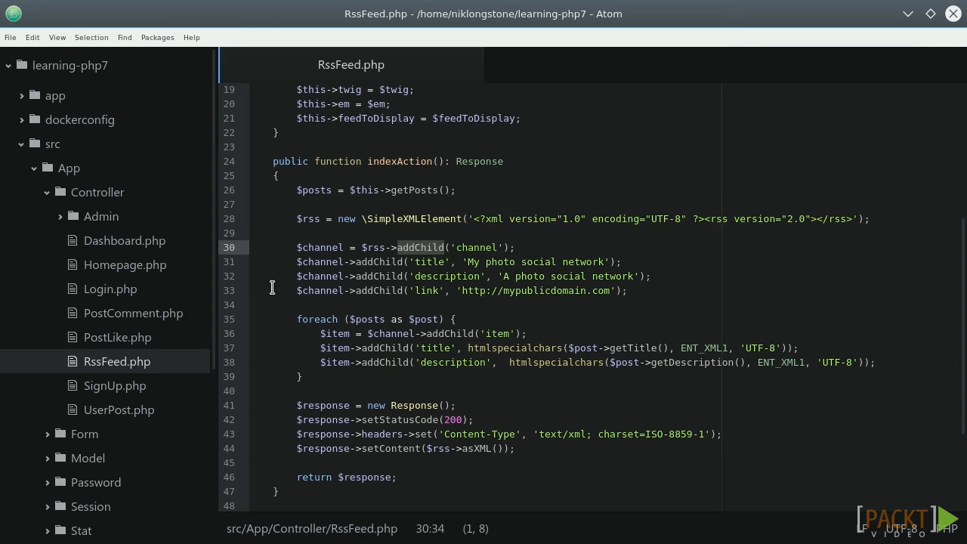
mouse_move(493, 239)
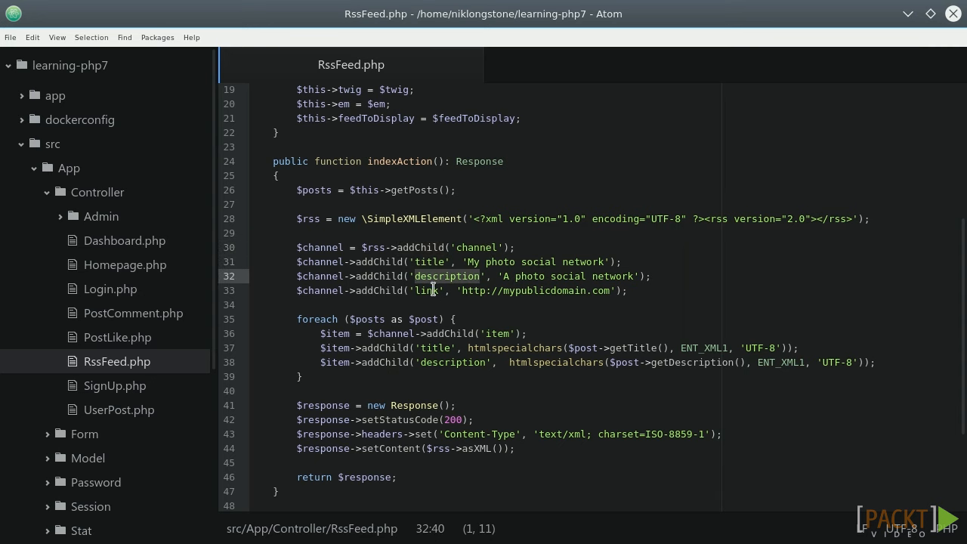
Inspect the channel link, htmlspecialchars description, header, content and return lines.
click(428, 290)
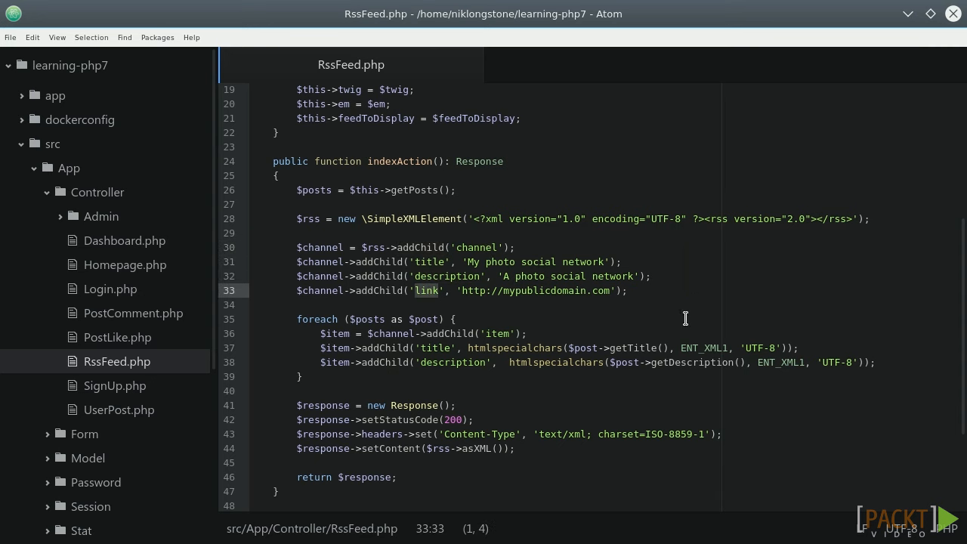
mouse_move(566, 323)
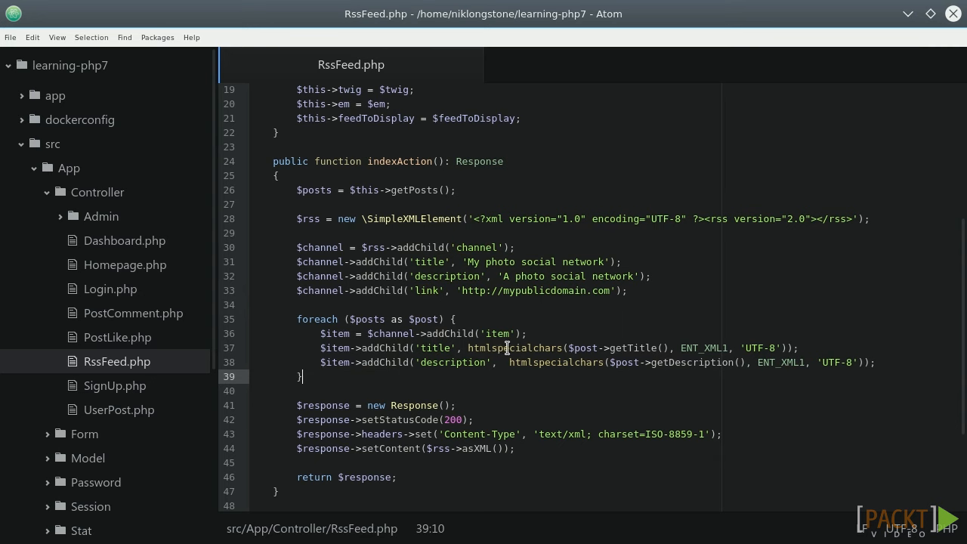
double_click(514, 347)
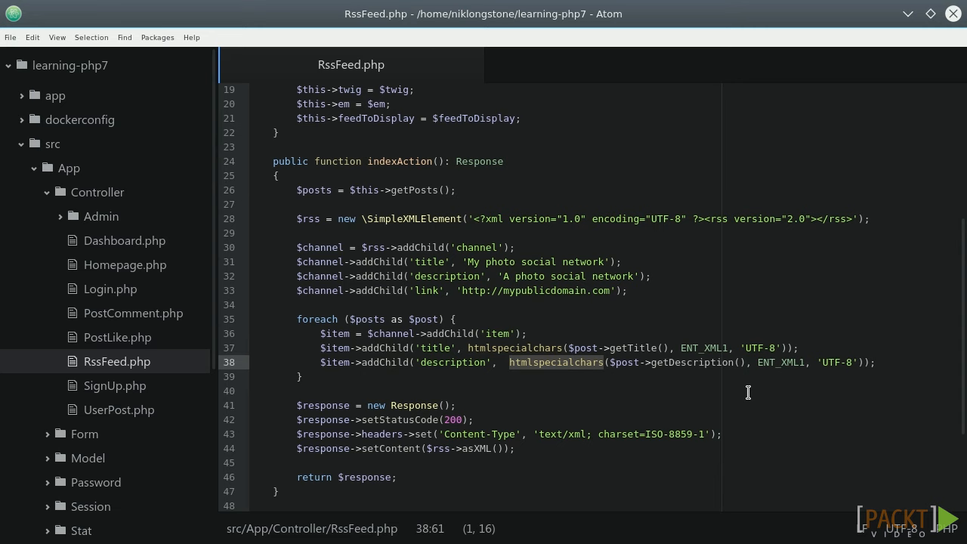
scroll(down, 3)
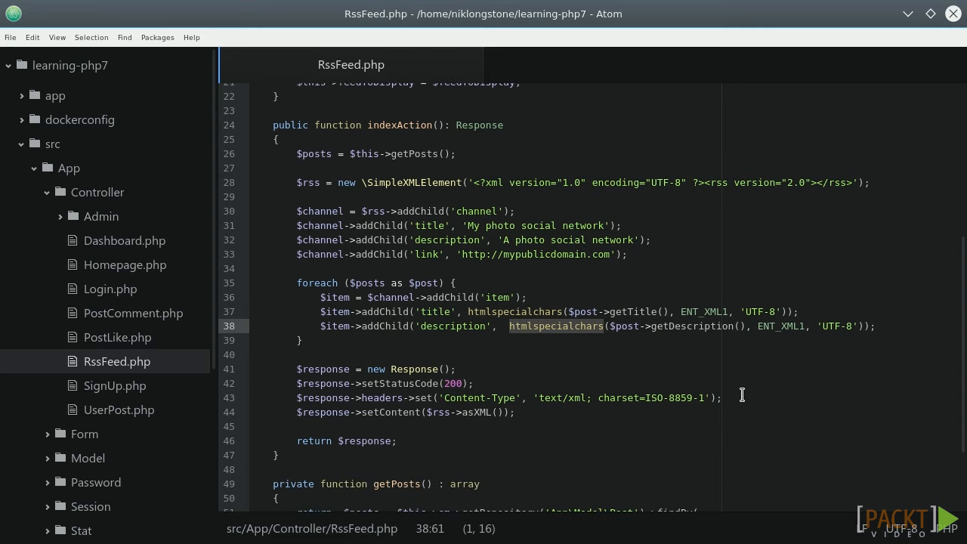
mouse_move(291, 369)
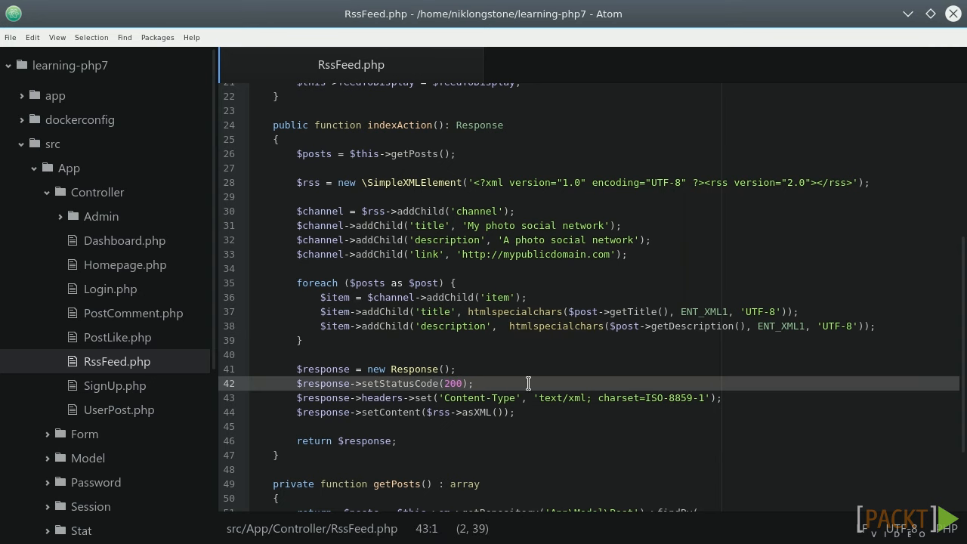
mouse_move(534, 383)
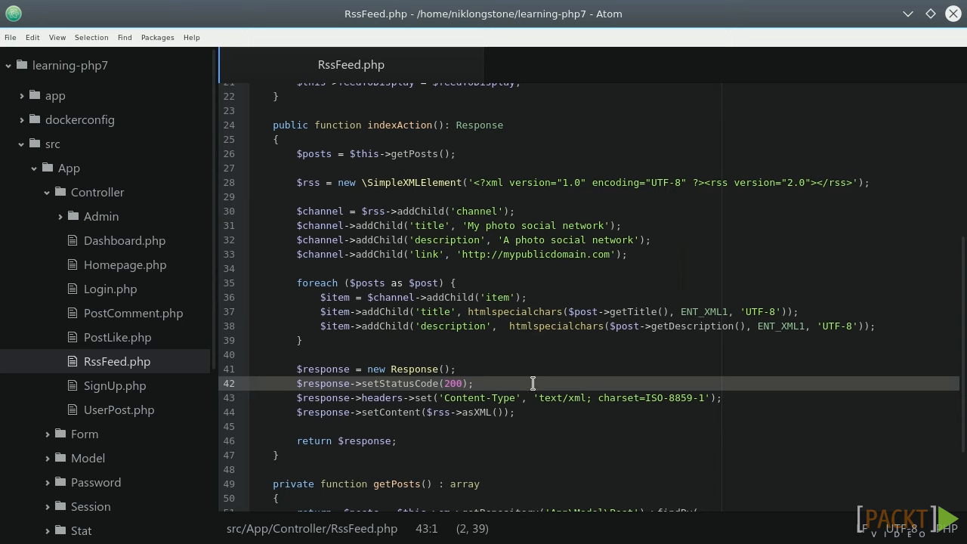
click(456, 368)
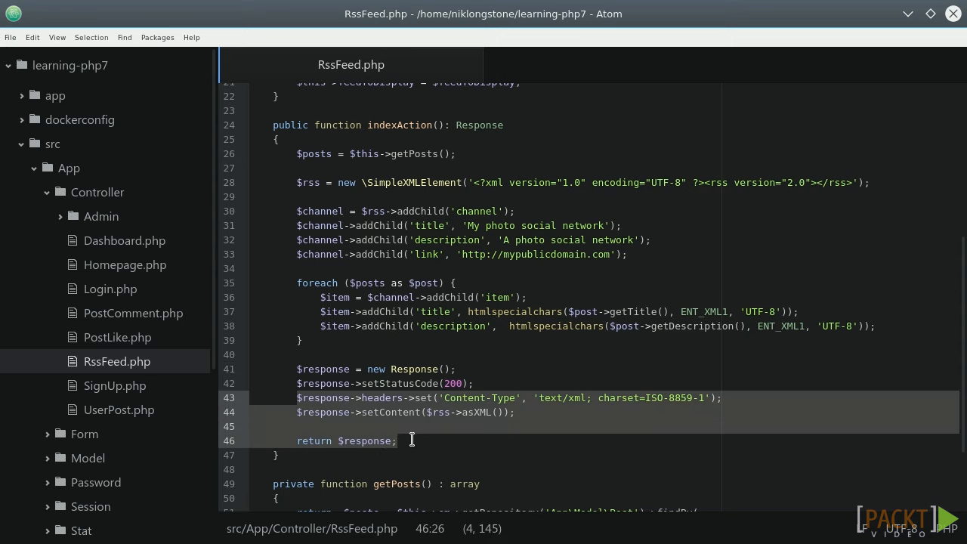
mouse_move(482, 438)
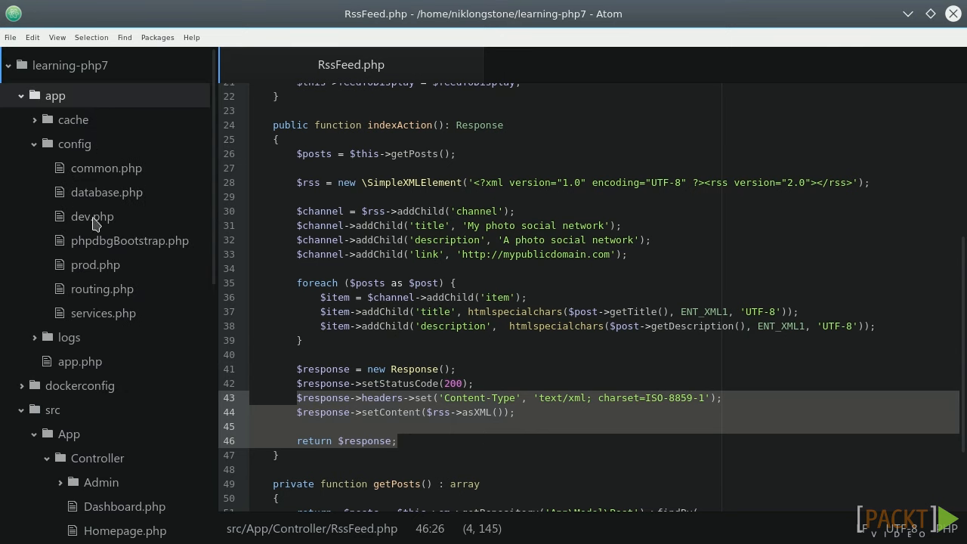
Open services.php to inspect the rss_feed.controller service definition.
click(103, 313)
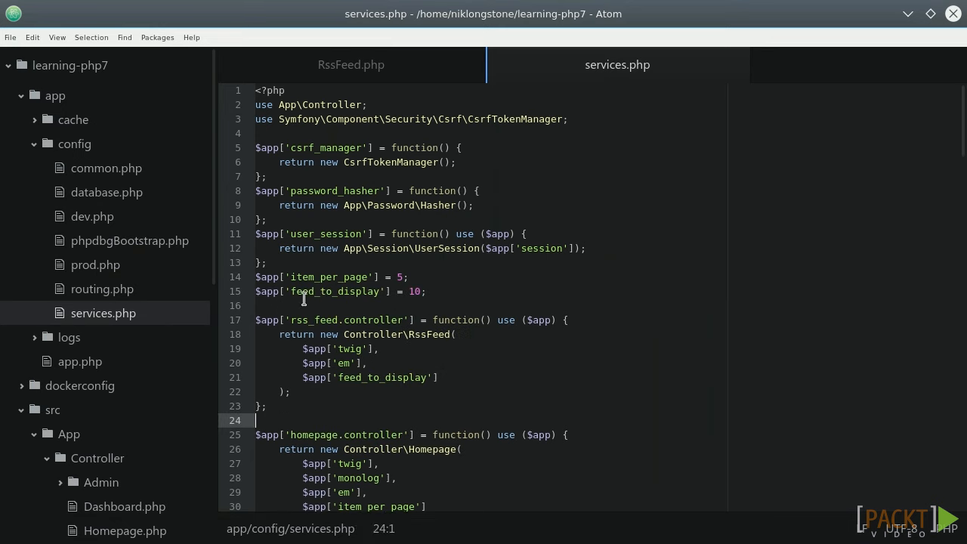
mouse_move(102, 294)
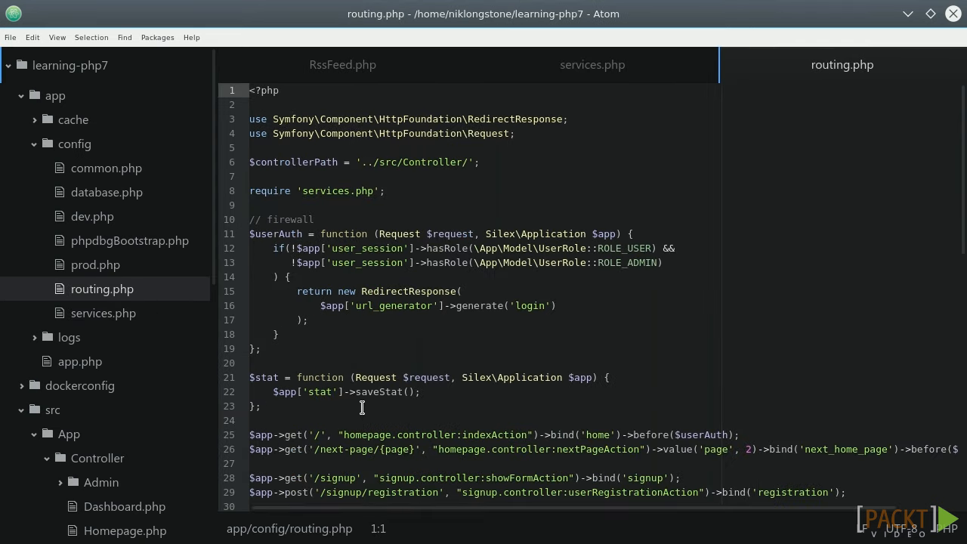
Add $app->get('/rss', "rss_feed.controller:indexAction"); to routing.php.
scroll(down, 3)
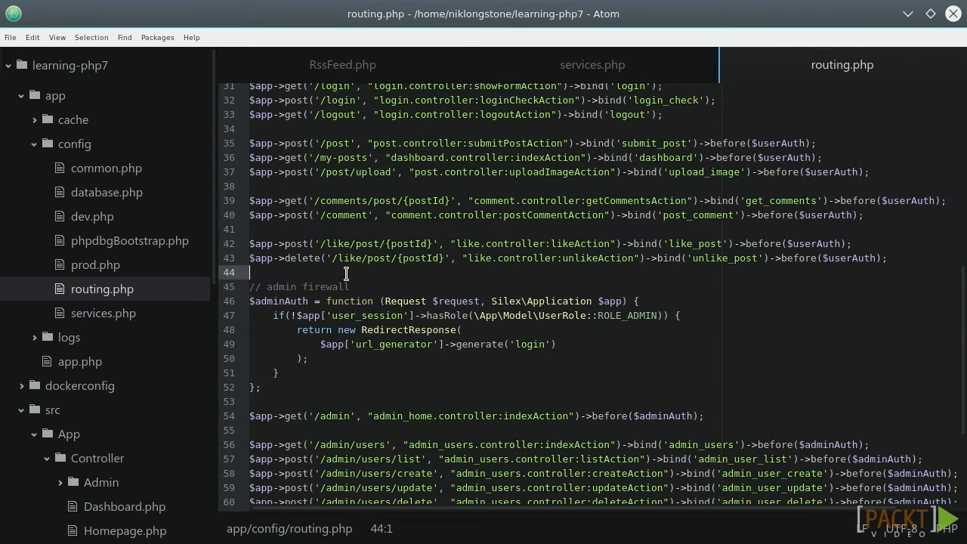
text($app->get('/rss', "rss_feed.controller:indexAction");)
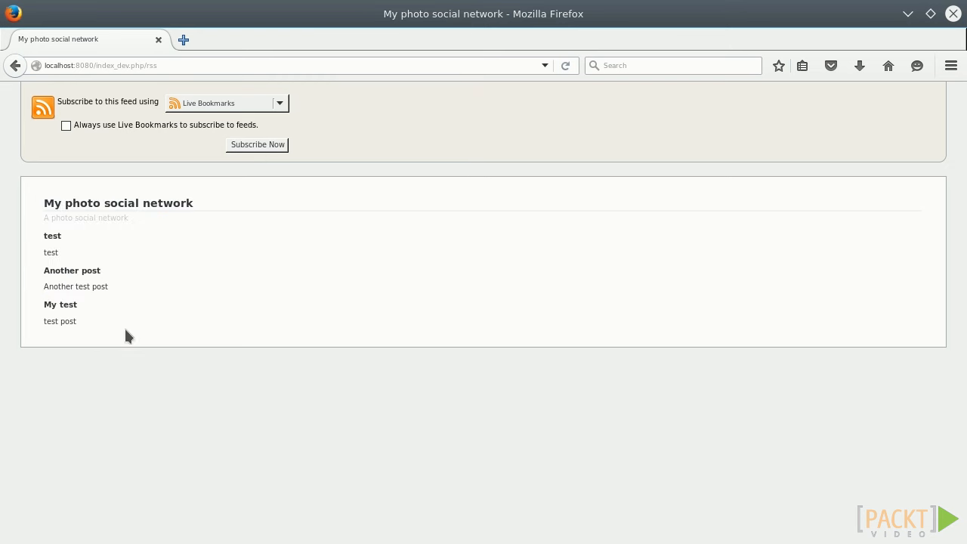
View the page source of the /rss feed to see its RSS 2.0 XML.
right_click(442, 336)
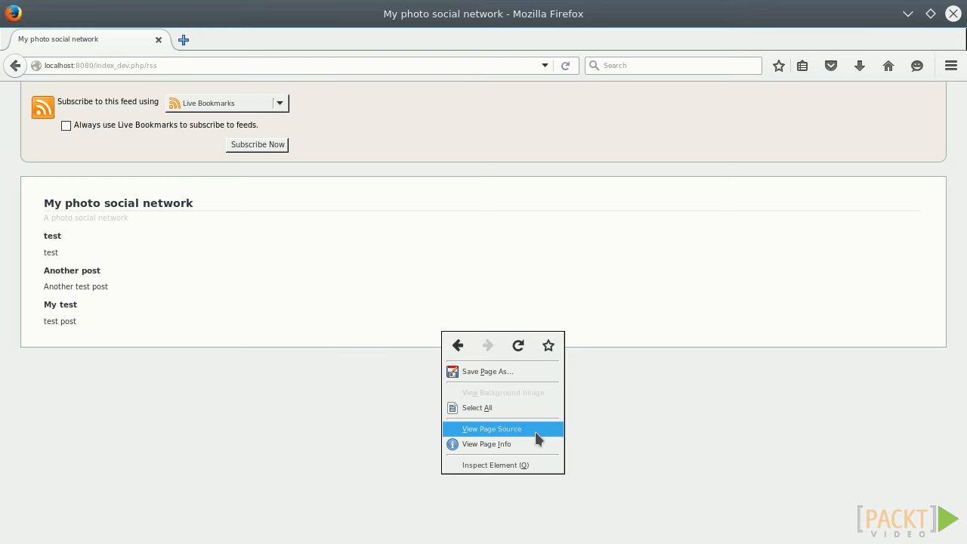
click(491, 428)
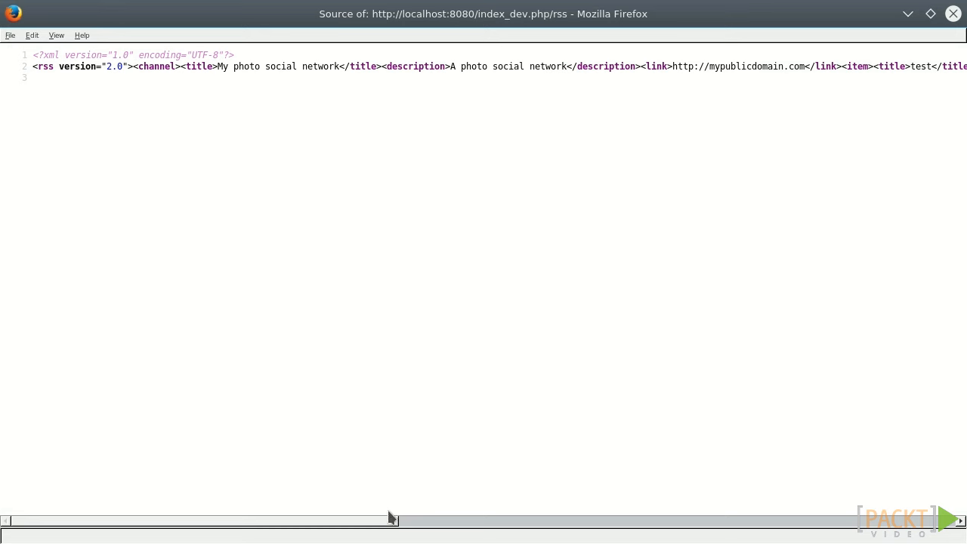